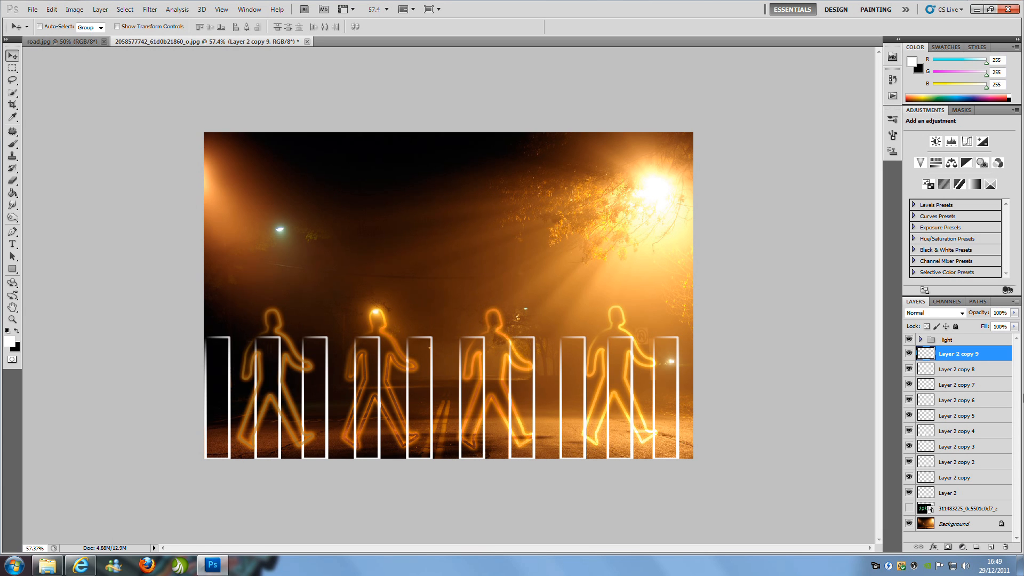
Merge the ten Layer 2 copy stripe layers into a single layer
left_click(953, 492)
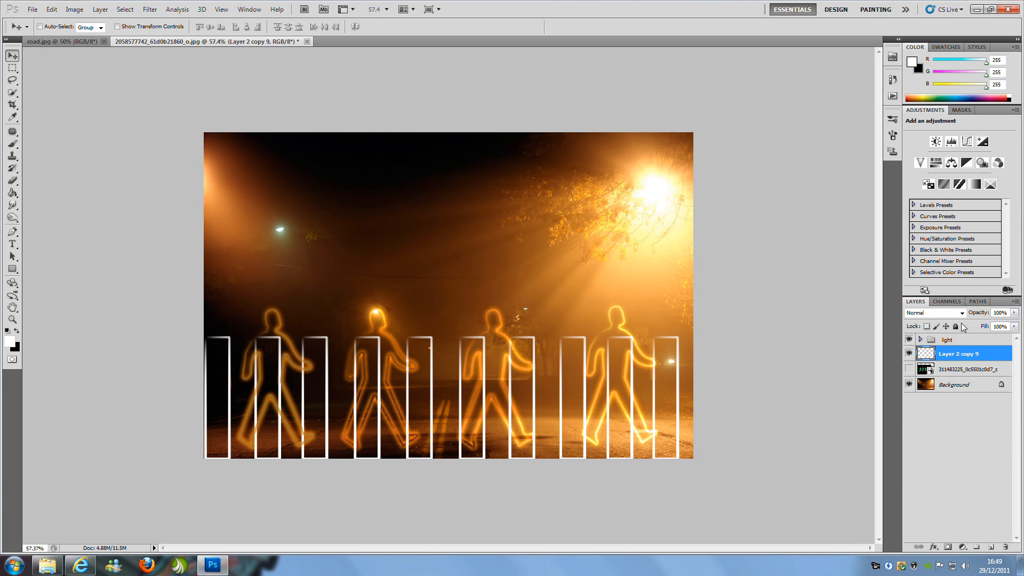
Set the merged stripe layer's blend mode to Overlay
left_click(930, 313)
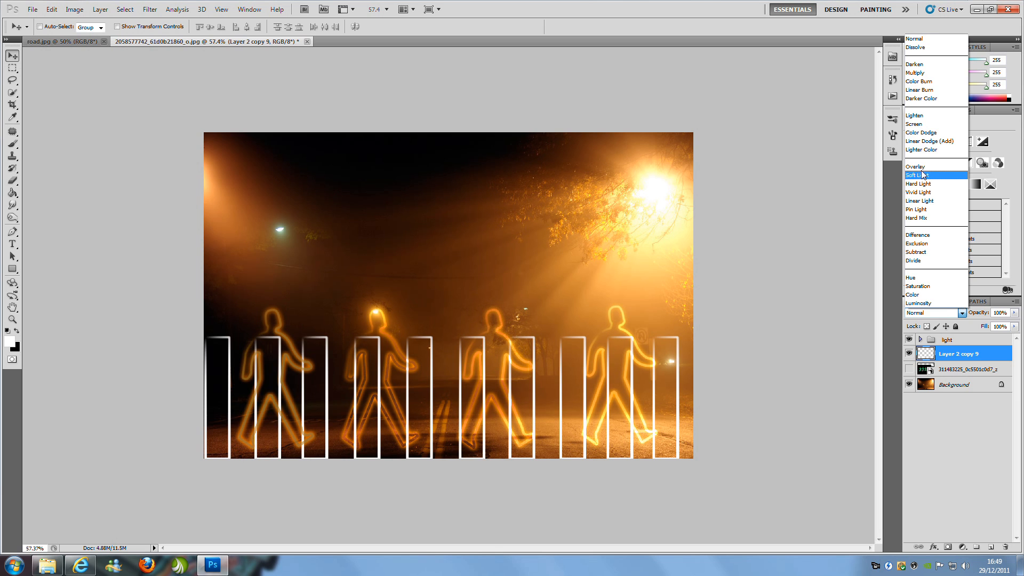
left_click(914, 166)
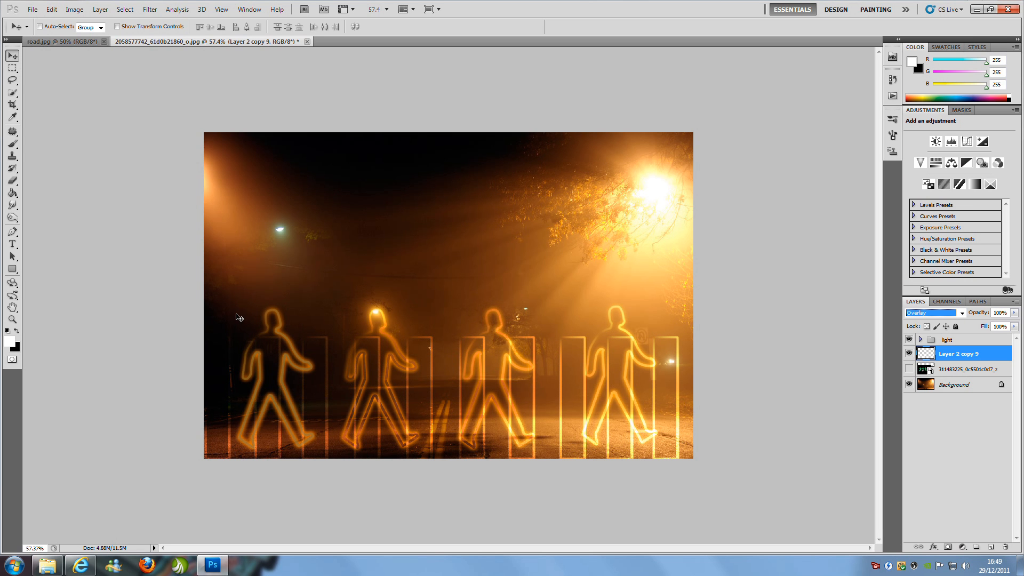
mouse_move(616, 426)
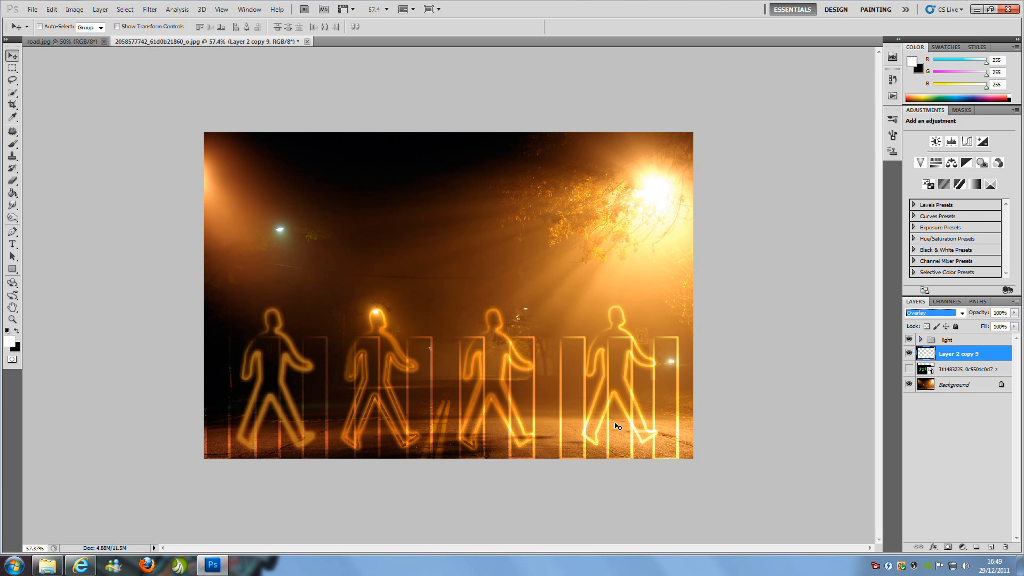
mouse_move(907, 485)
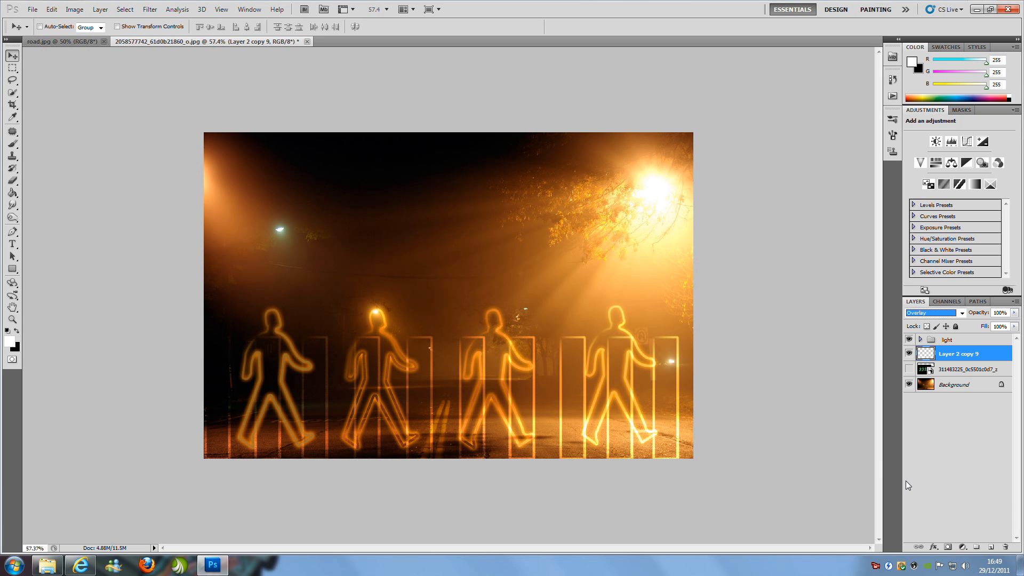
mouse_move(722, 413)
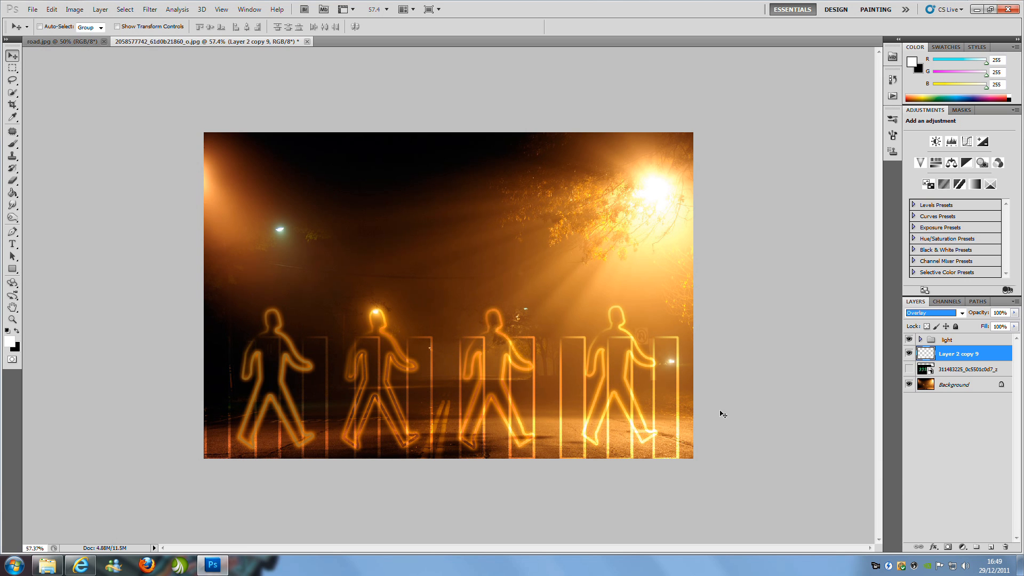
Put the Overlay stripe layer under Free Transform (Ctrl+T)
key("ctrl+t")
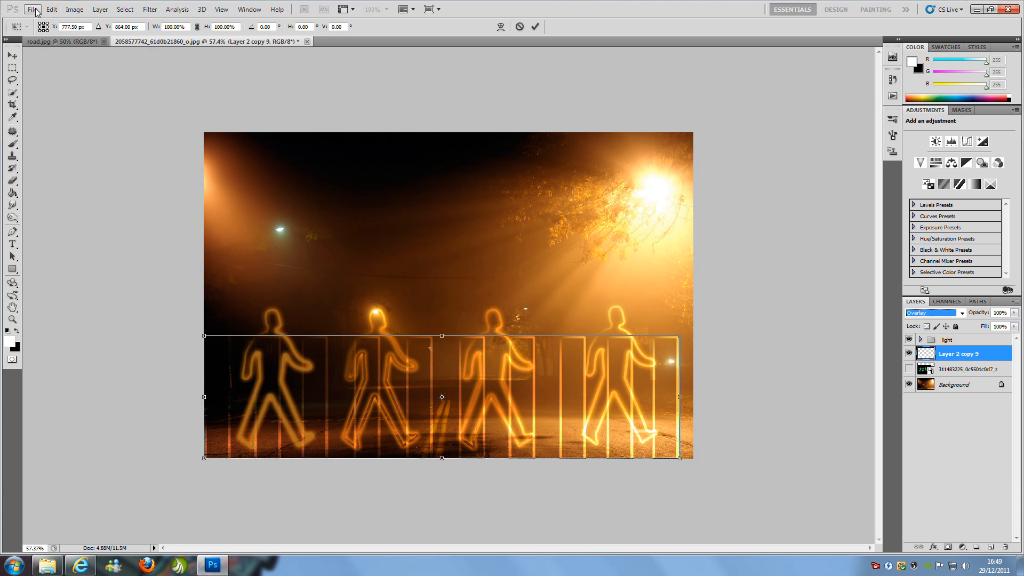
left_click(51, 8)
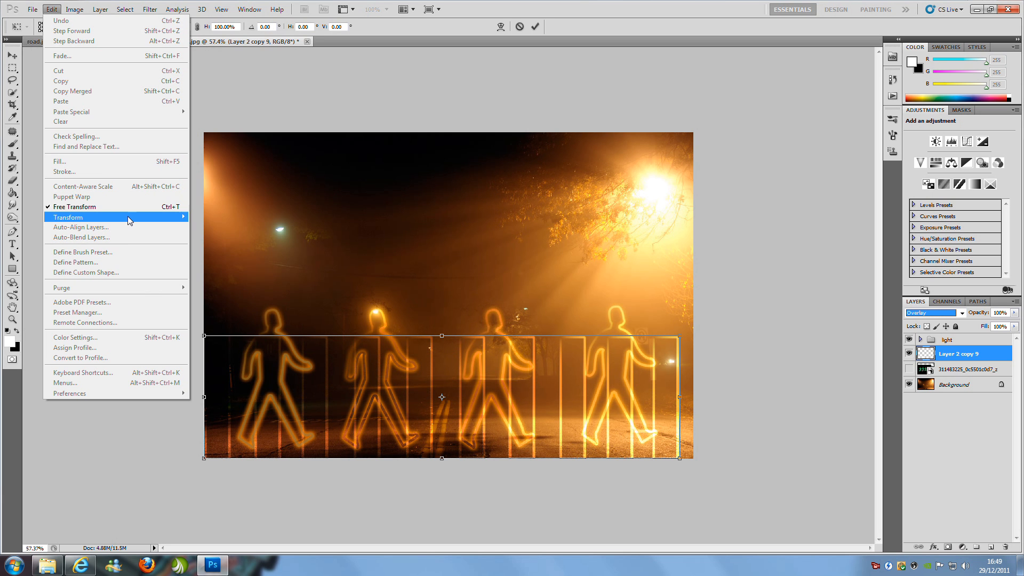
mouse_move(98, 207)
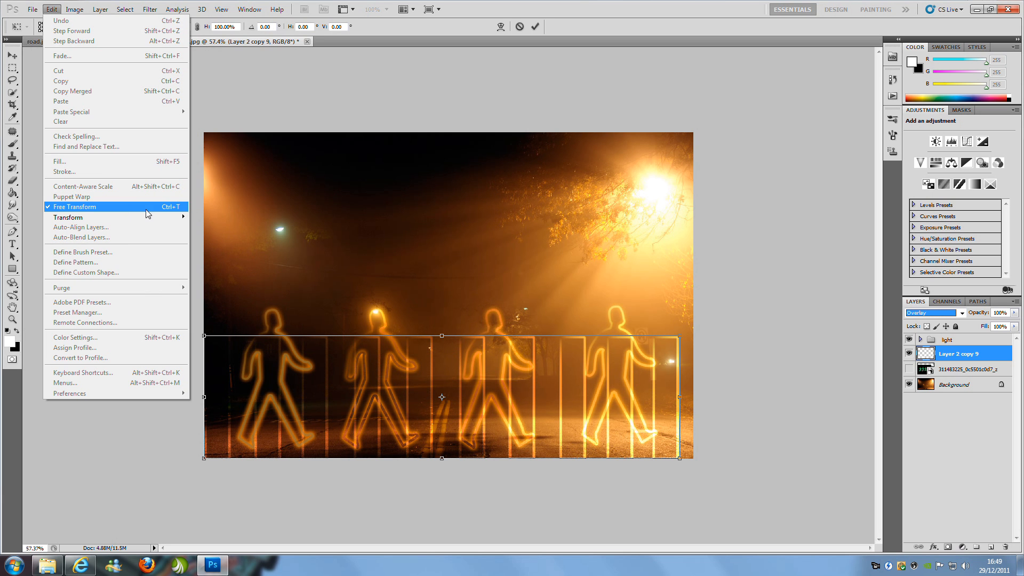
left_click(76, 207)
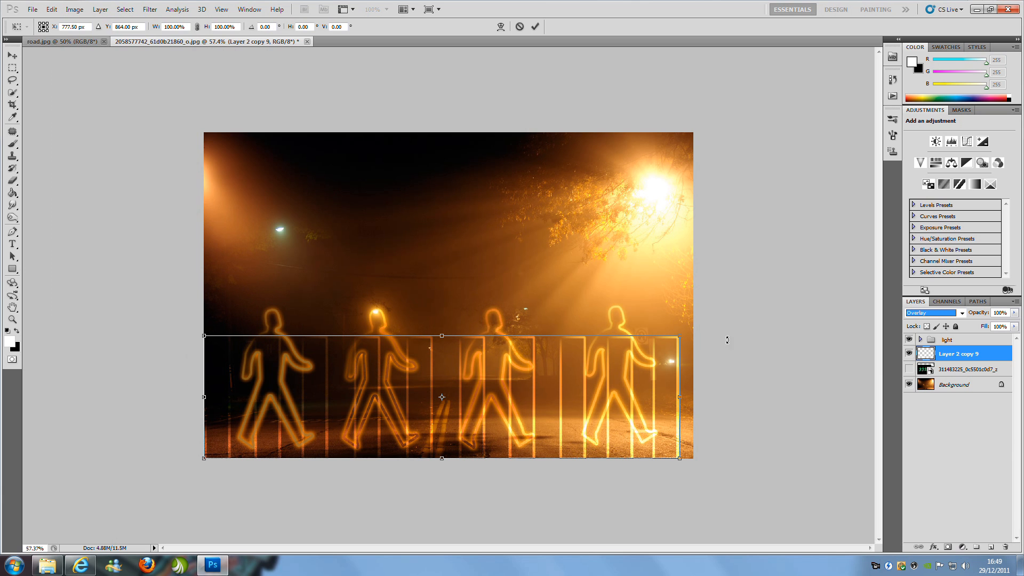
mouse_move(500, 372)
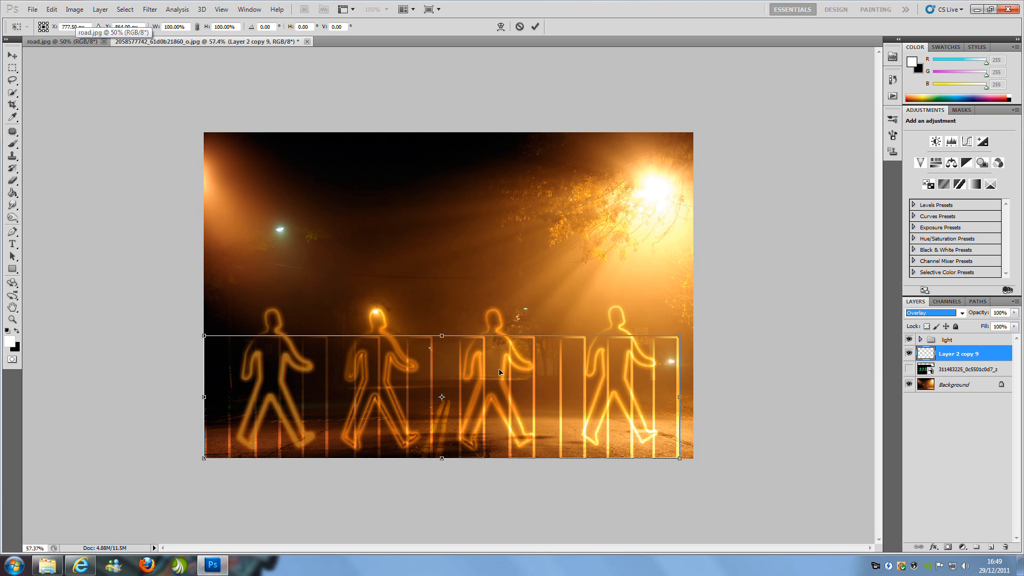
Apply a Perspective transform, widening the stripes' bottom and flattening them onto the road
right_click(499, 372)
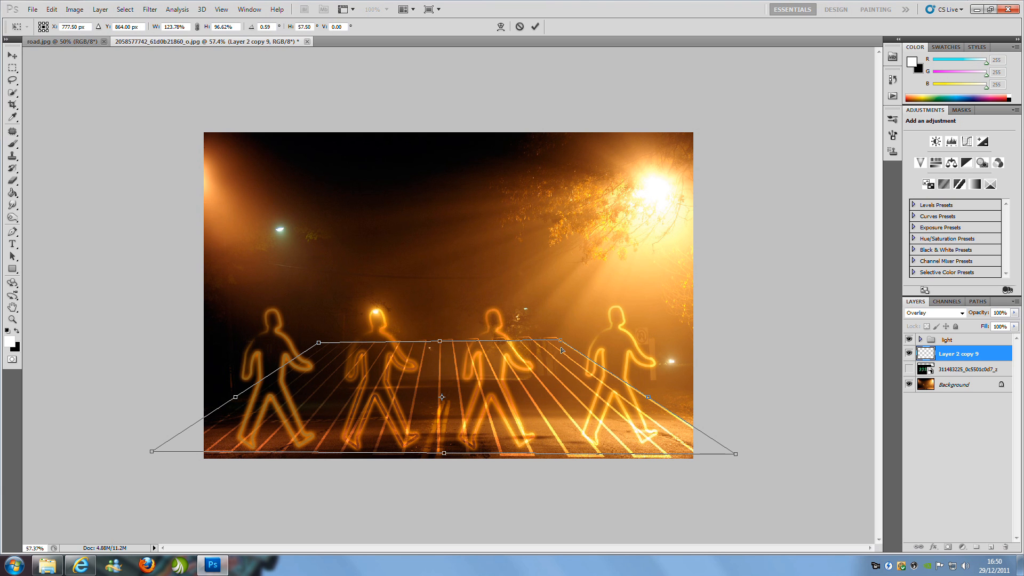
left_click_drag(558, 340, 549, 346)
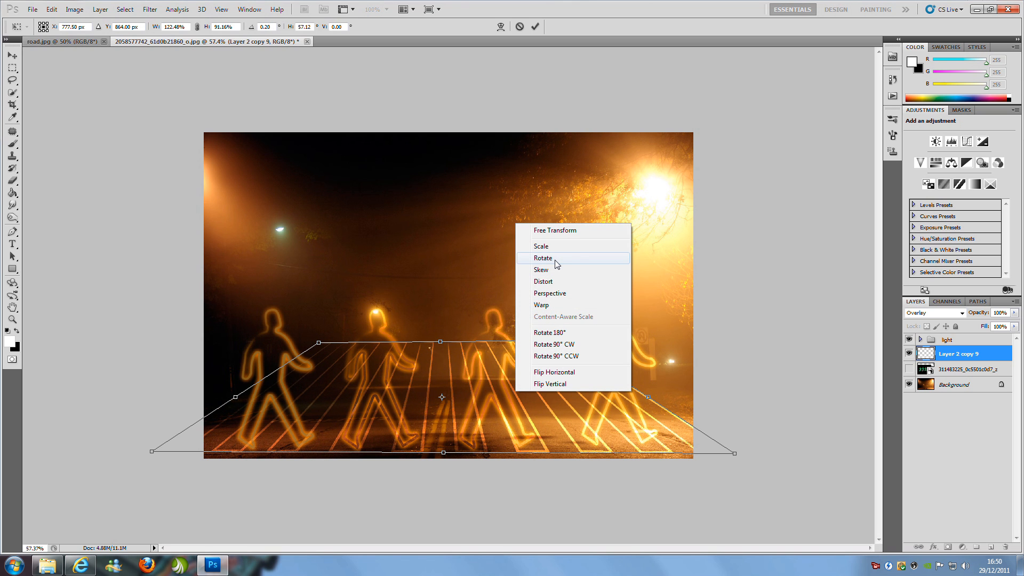
mouse_move(552, 293)
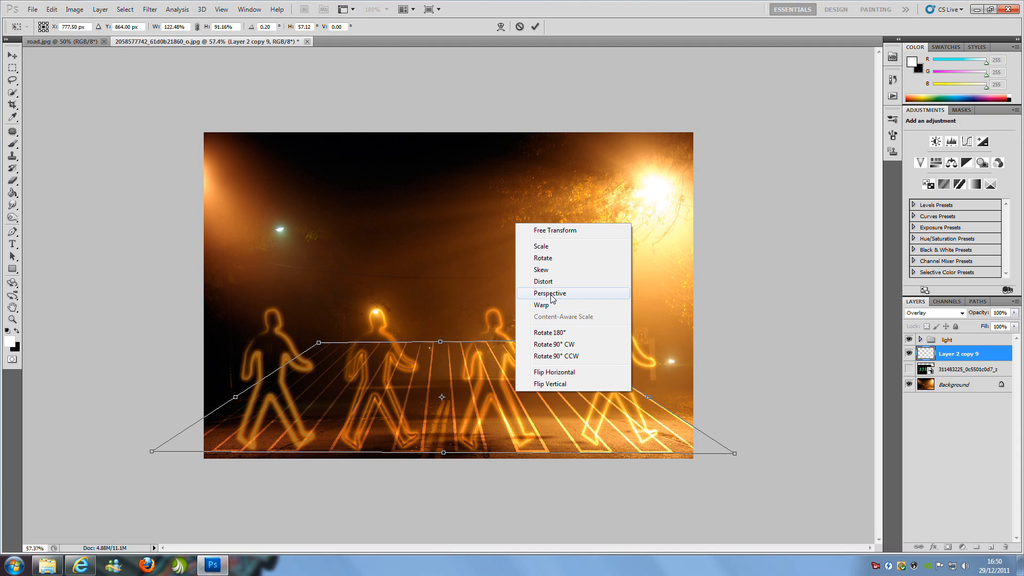
left_click(549, 292)
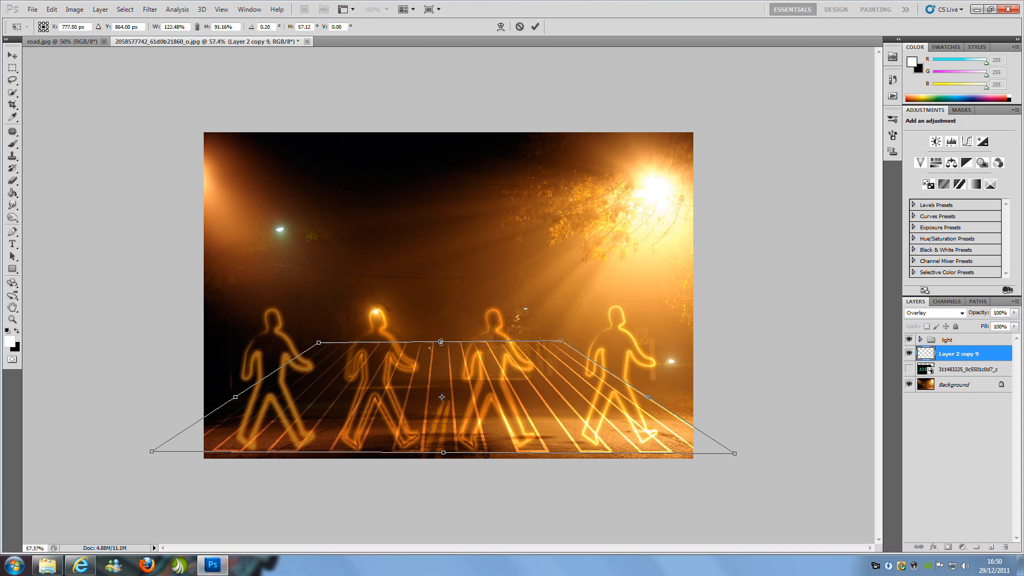
left_click_drag(442, 342, 434, 383)
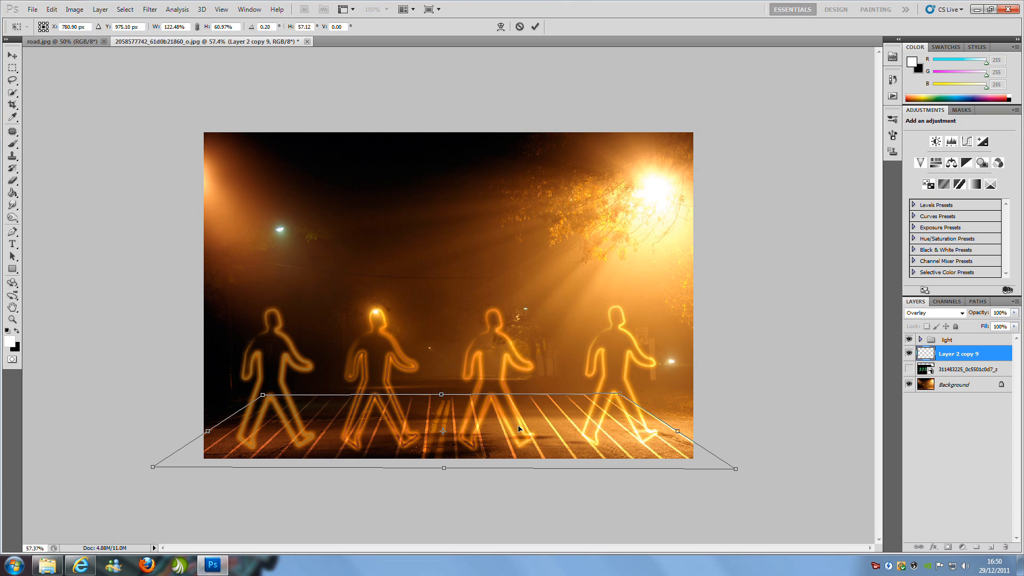
mouse_move(552, 435)
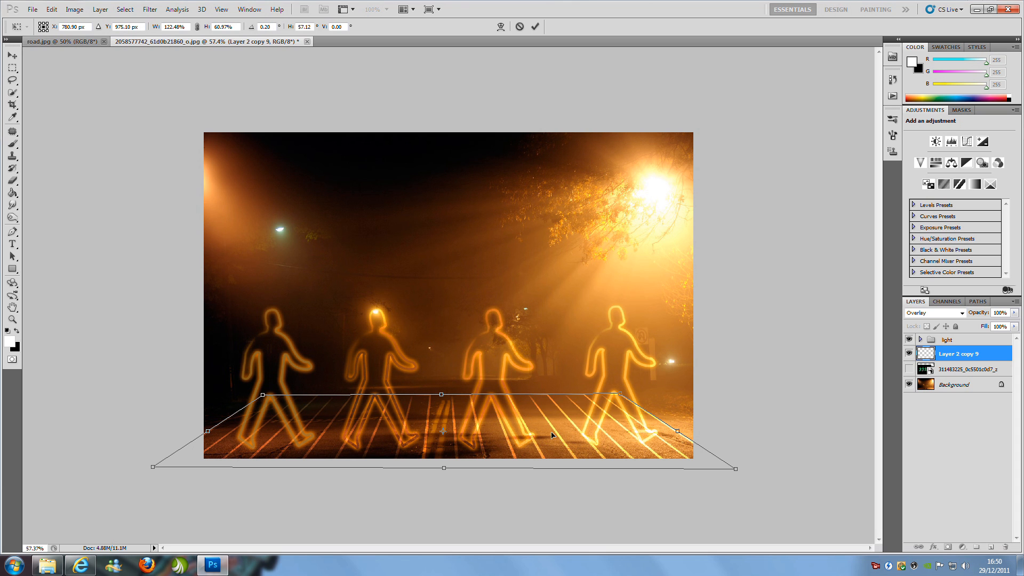
mouse_move(619, 404)
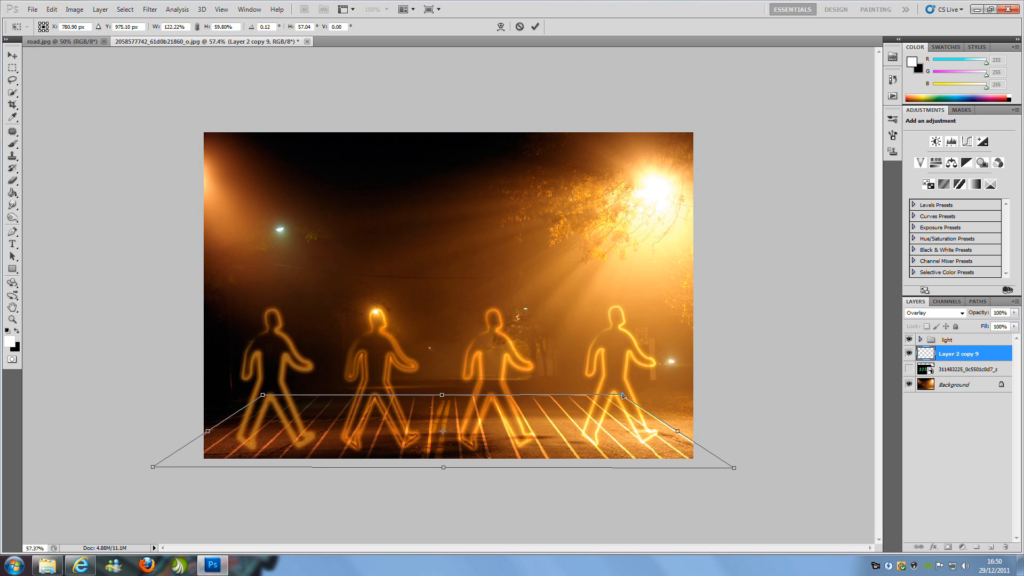
left_click(535, 27)
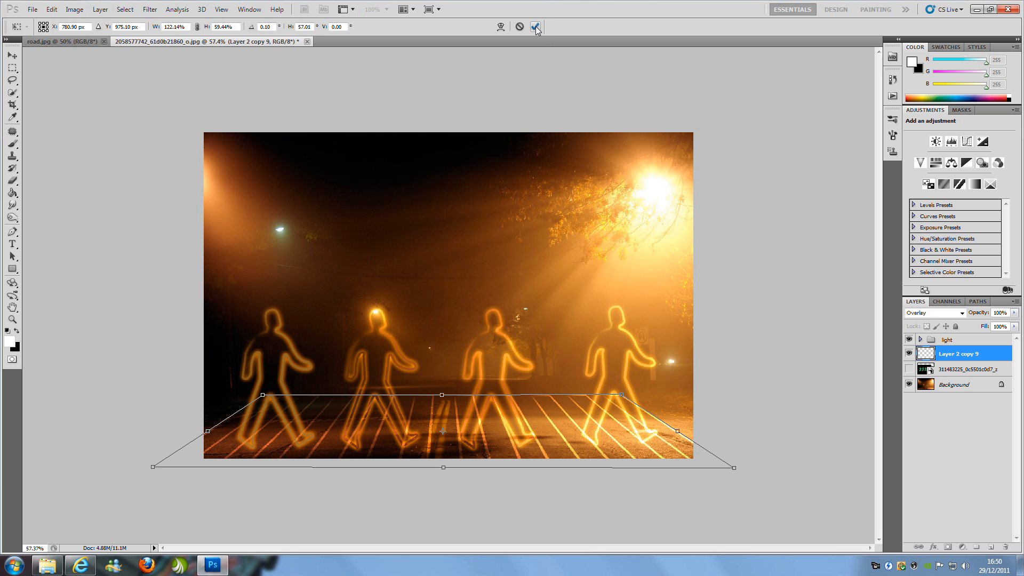
Commit the perspective, then skew the stripes diagonally with a new free transform
left_click(536, 26)
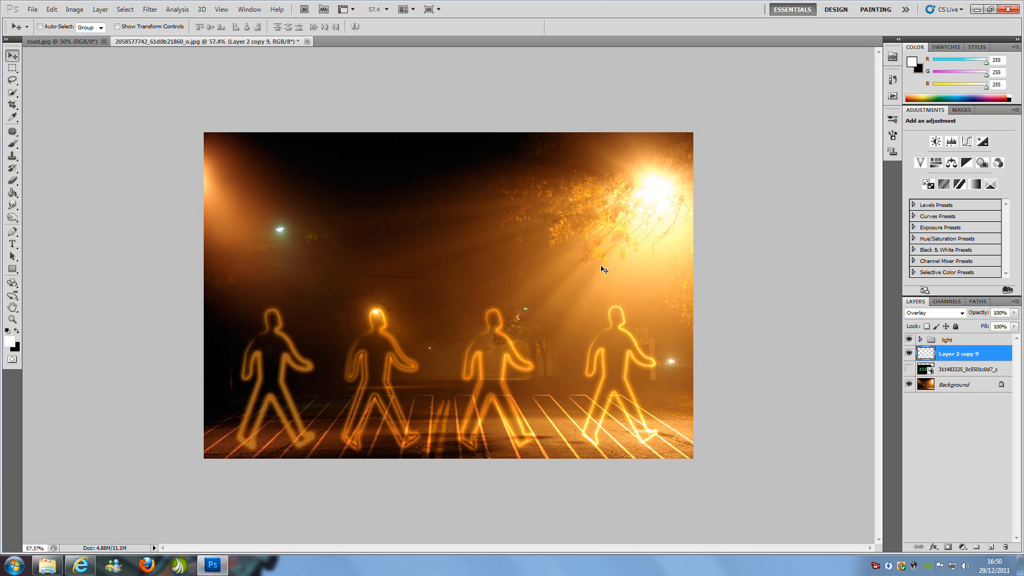
mouse_move(464, 429)
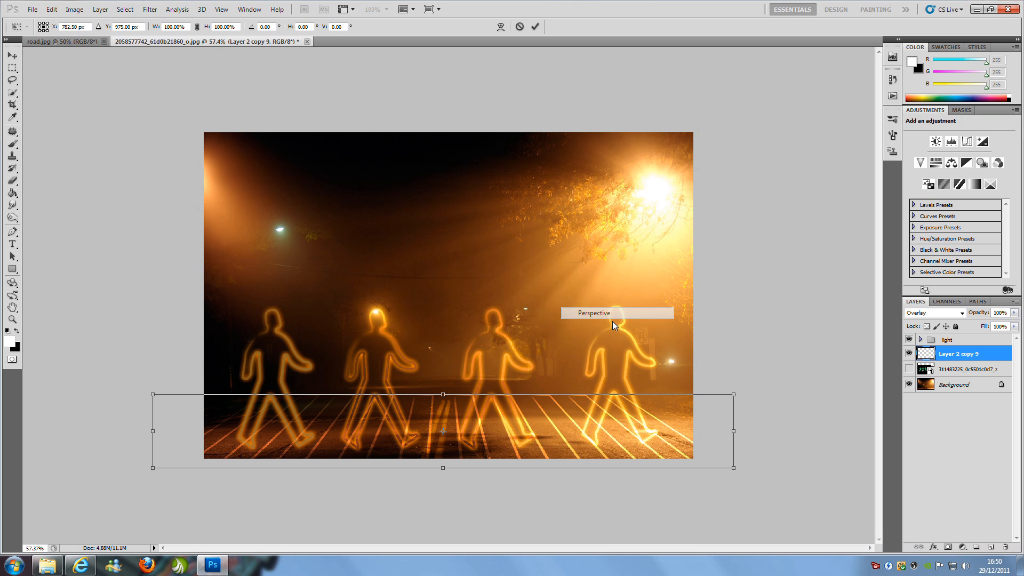
mouse_move(444, 398)
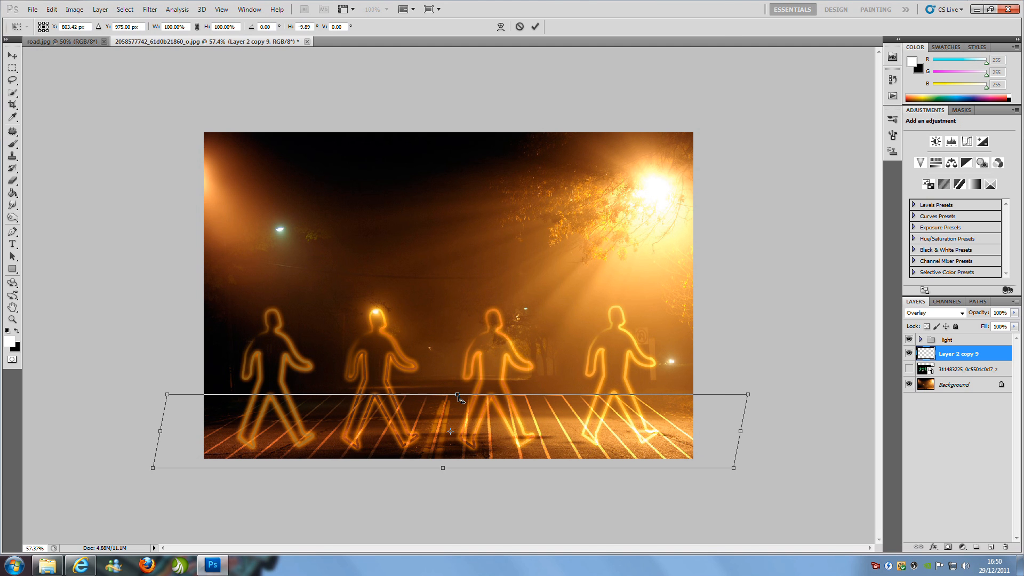
left_click_drag(459, 398, 462, 400)
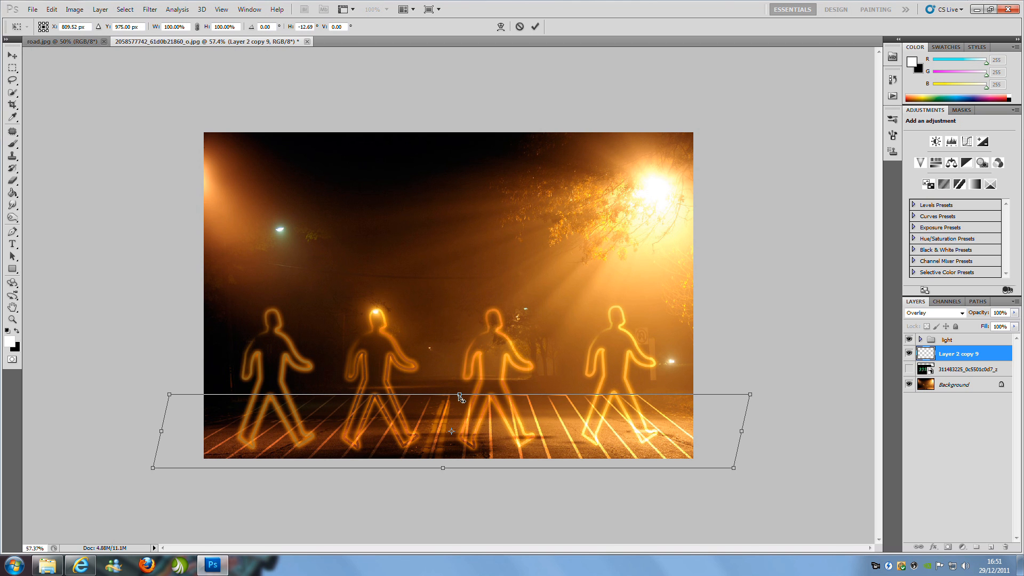
left_click_drag(460, 396, 457, 396)
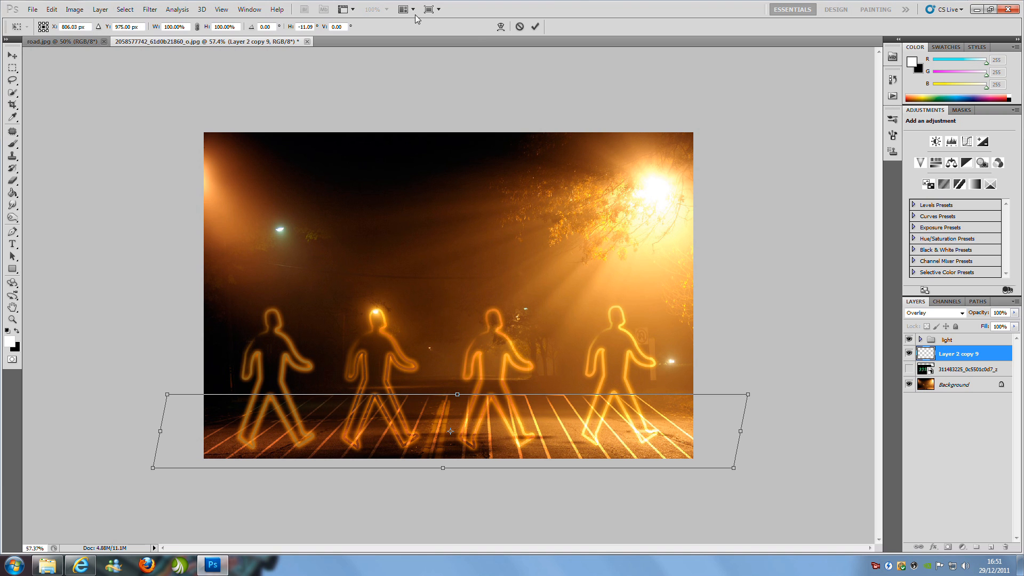
Commit the sideways slant and return from road.jpg to the main composition
left_click(534, 26)
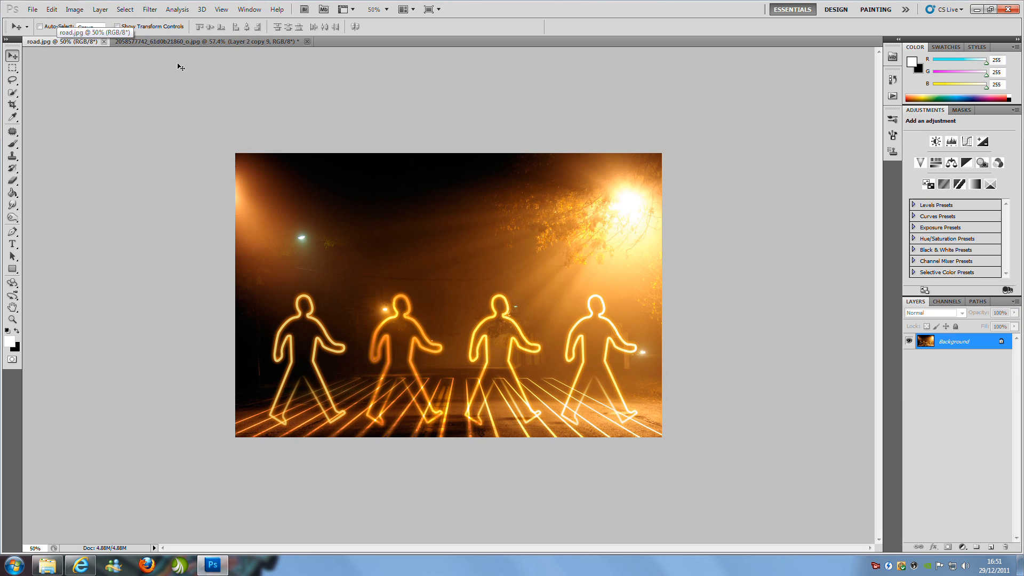
left_click(209, 41)
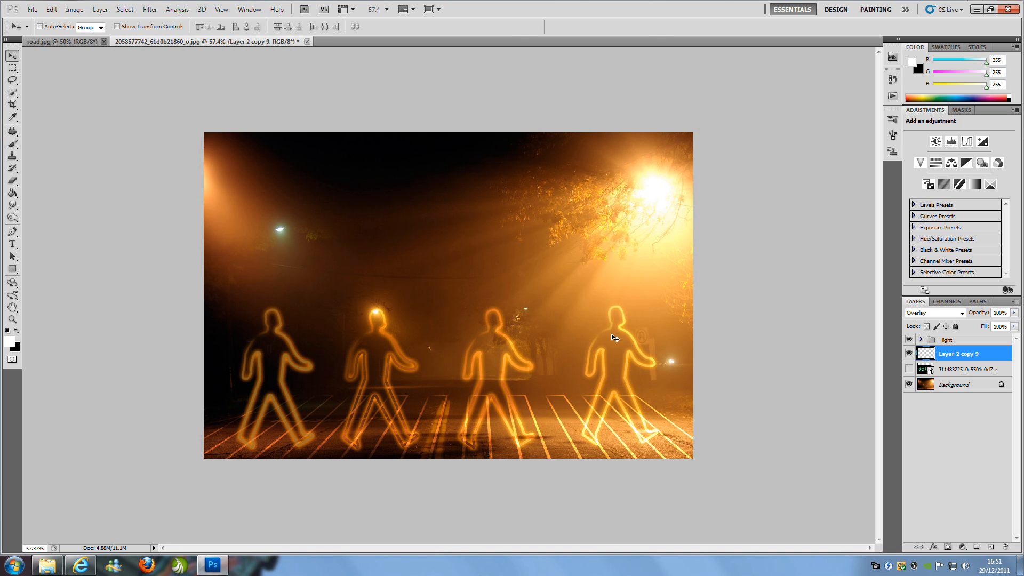
mouse_move(486, 468)
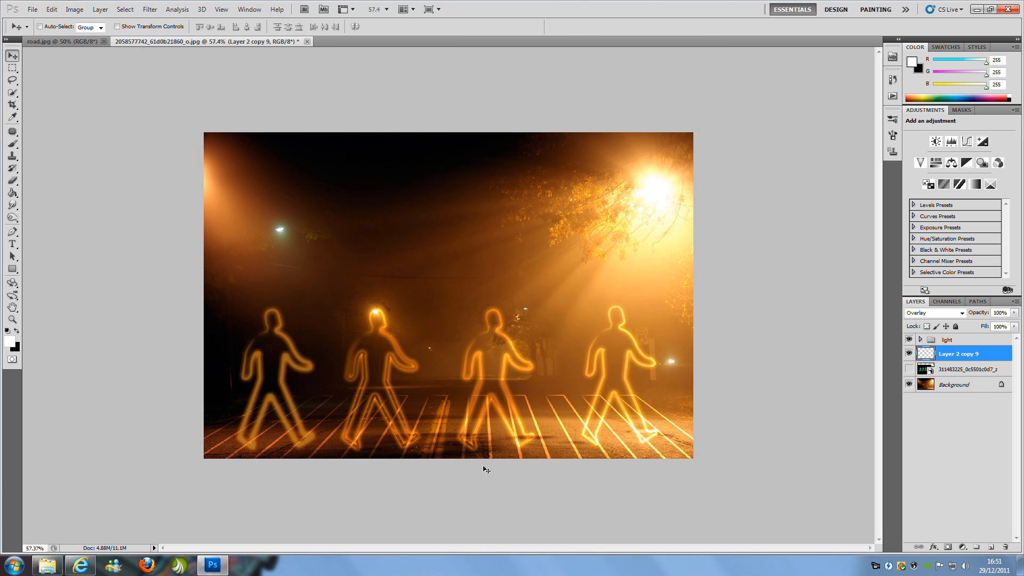
mouse_move(424, 390)
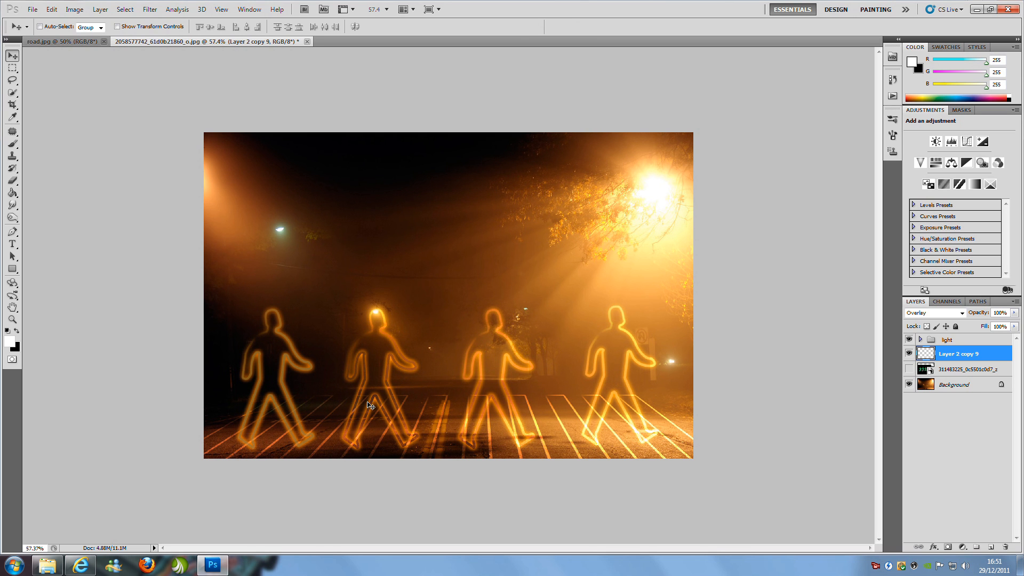
mouse_move(720, 431)
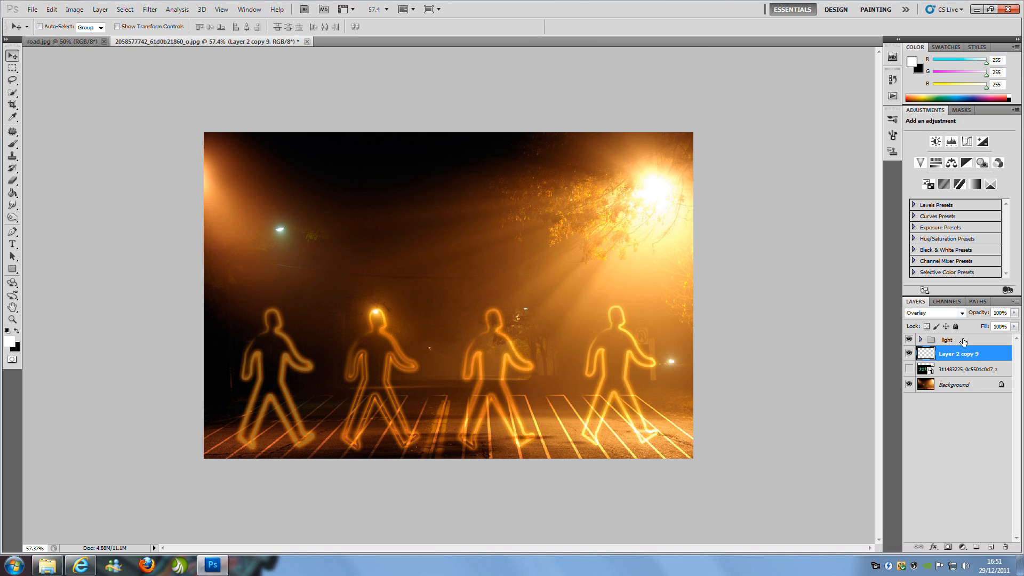
Copy Layer 1 copy 3's Inner Shadow and Outer Glow style, then select stripe Layer 2 copy 9
left_click(921, 340)
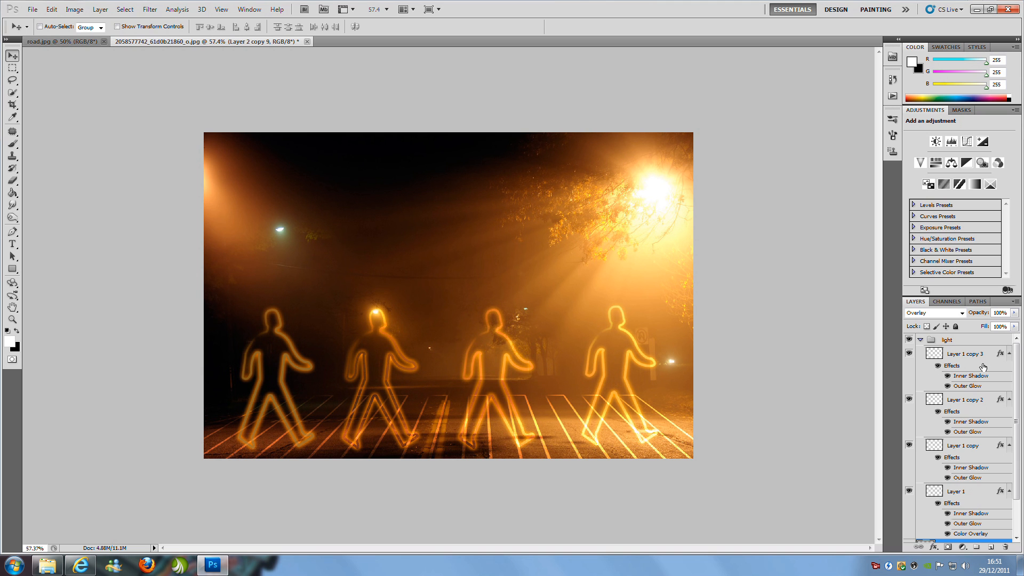
left_click(966, 353)
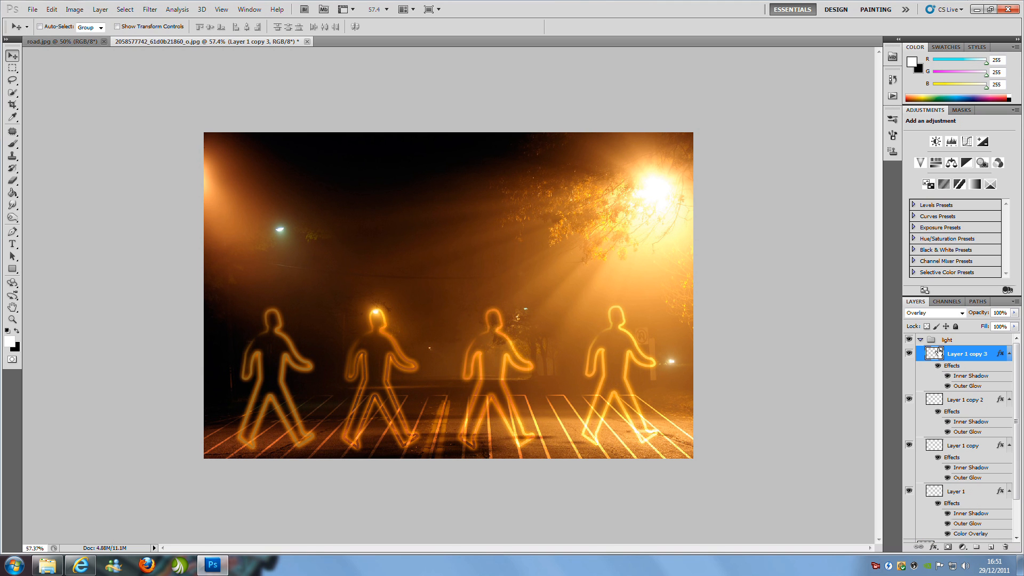
right_click(966, 353)
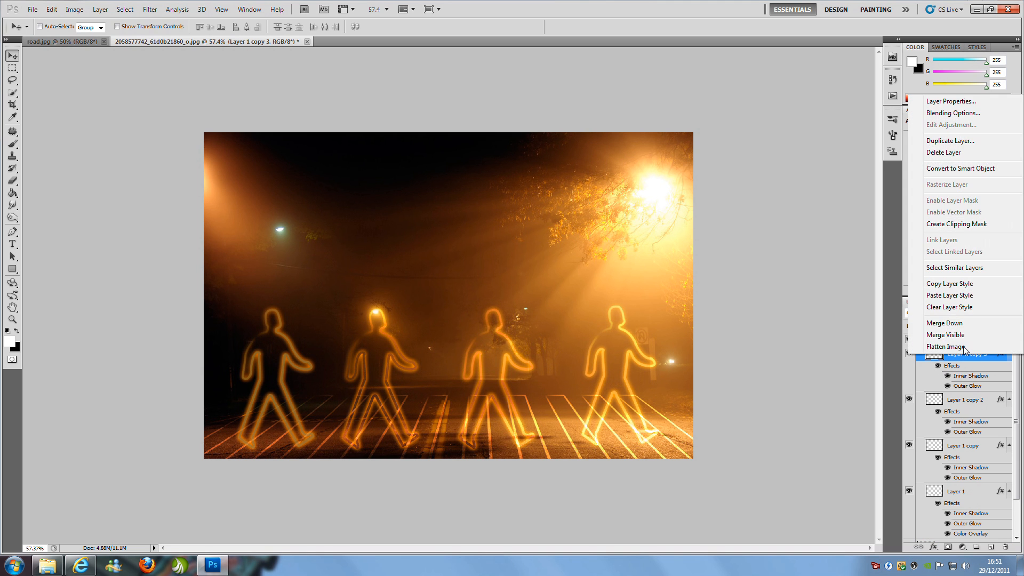
mouse_move(949, 283)
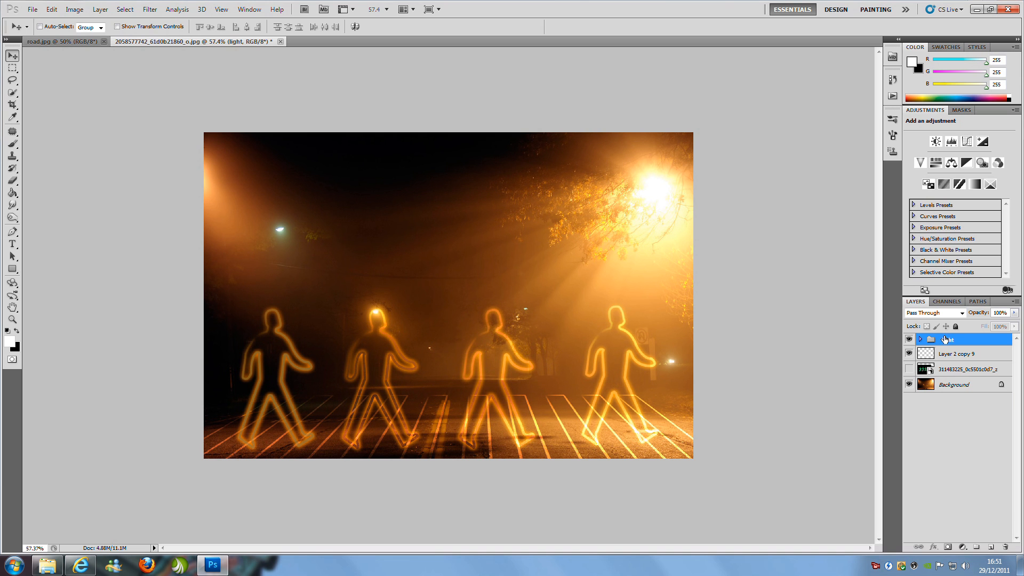
left_click(960, 353)
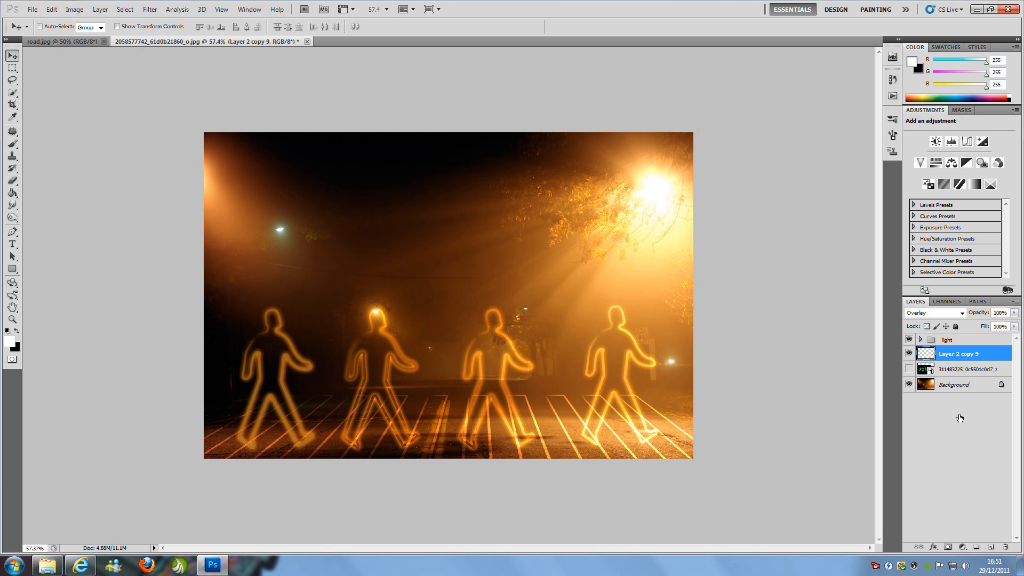
mouse_move(881, 483)
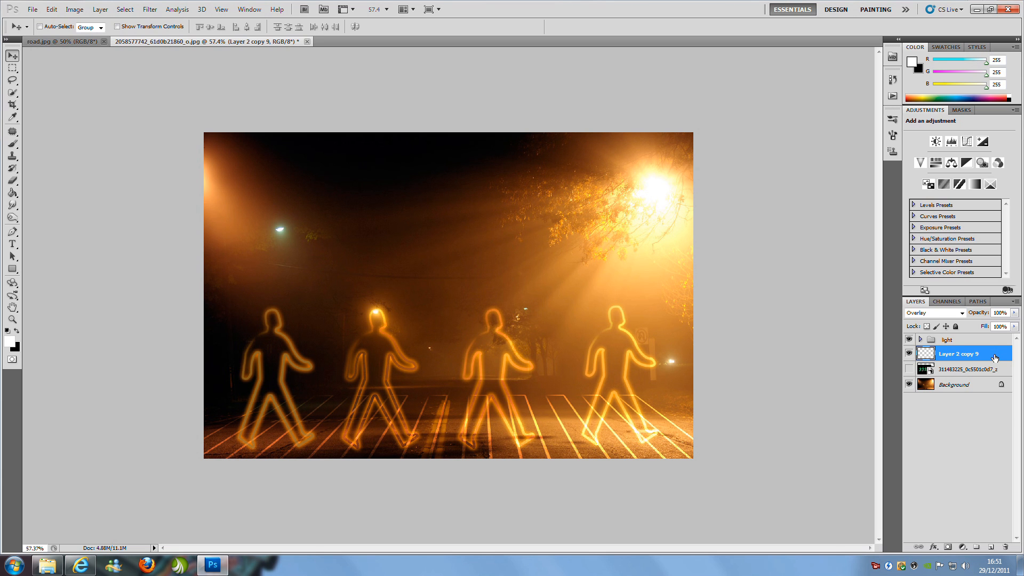
right_click(958, 353)
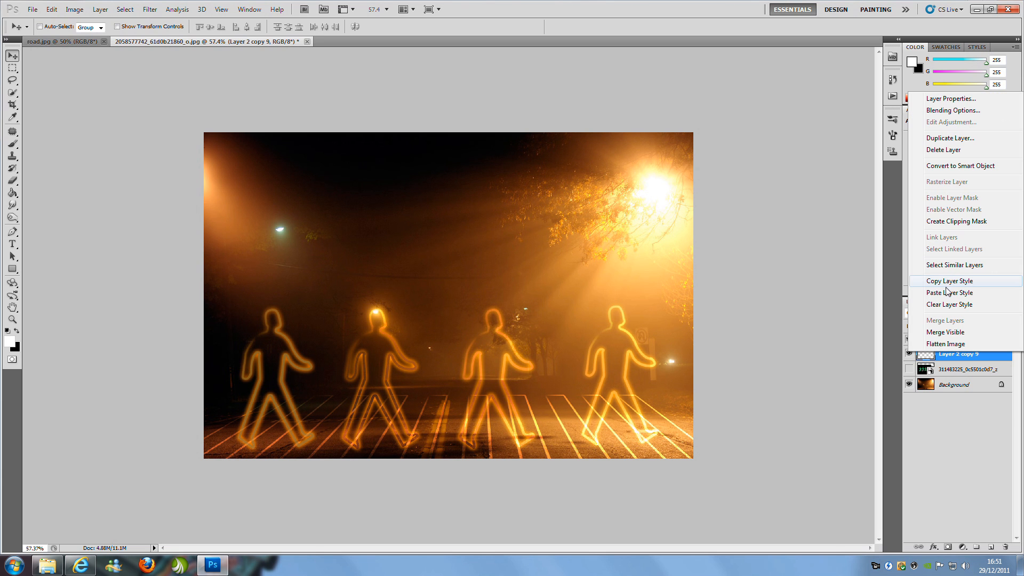
Paste the glow style onto the stripe layer and lower its Outer Glow opacity
left_click(950, 291)
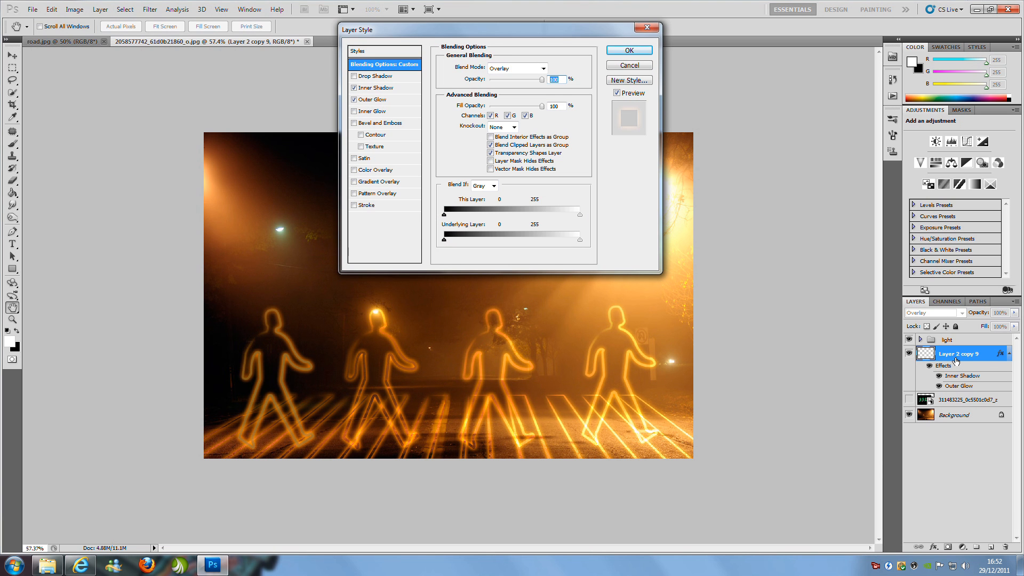
mouse_move(799, 206)
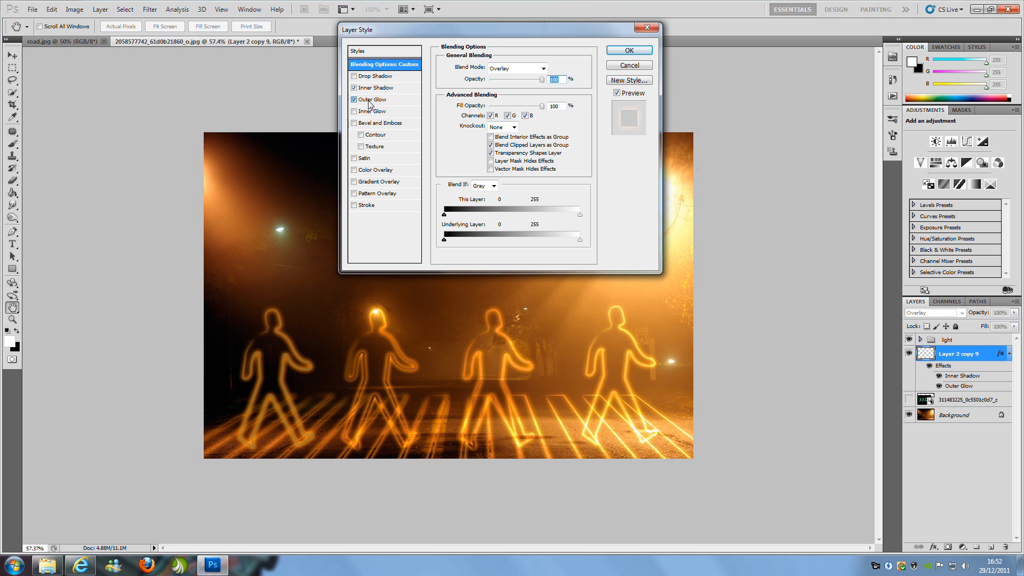
left_click(372, 99)
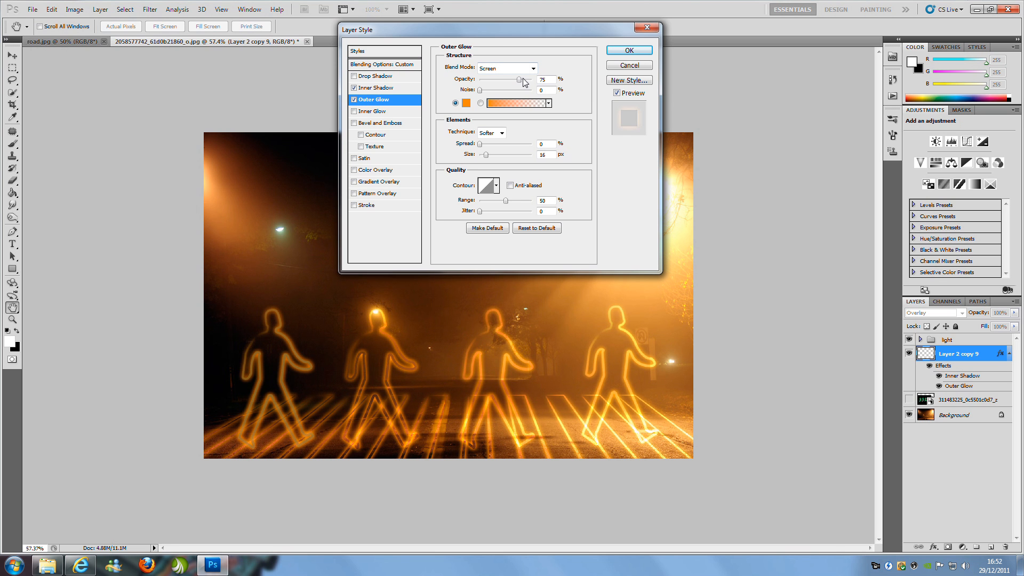
left_click_drag(519, 79, 502, 79)
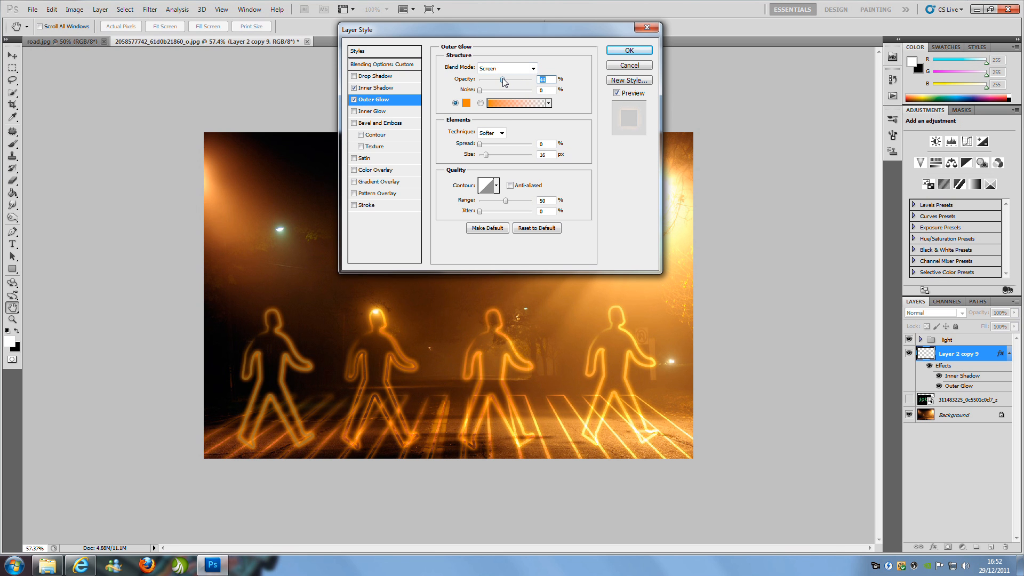
left_click_drag(500, 85, 504, 84)
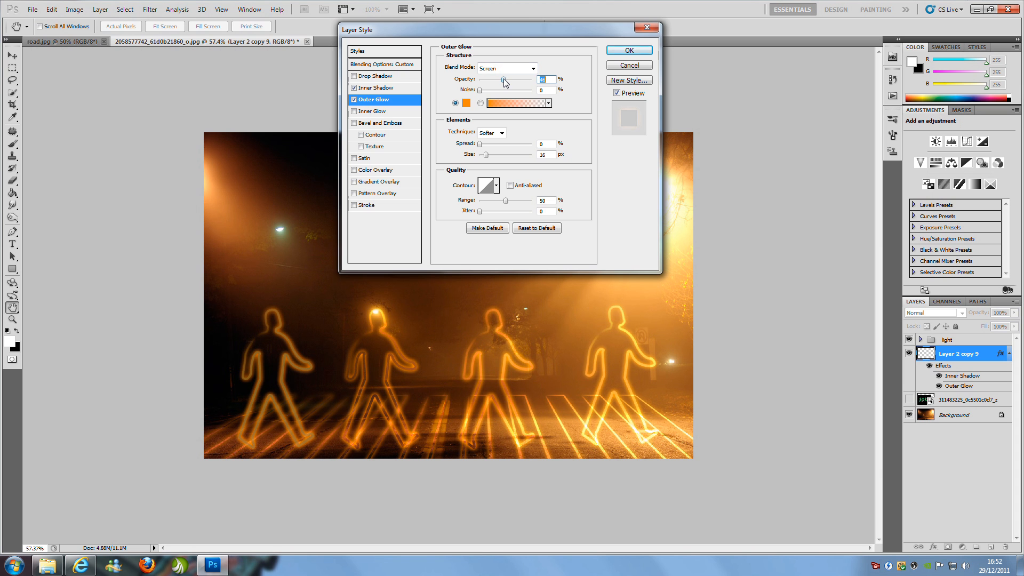
left_click(628, 49)
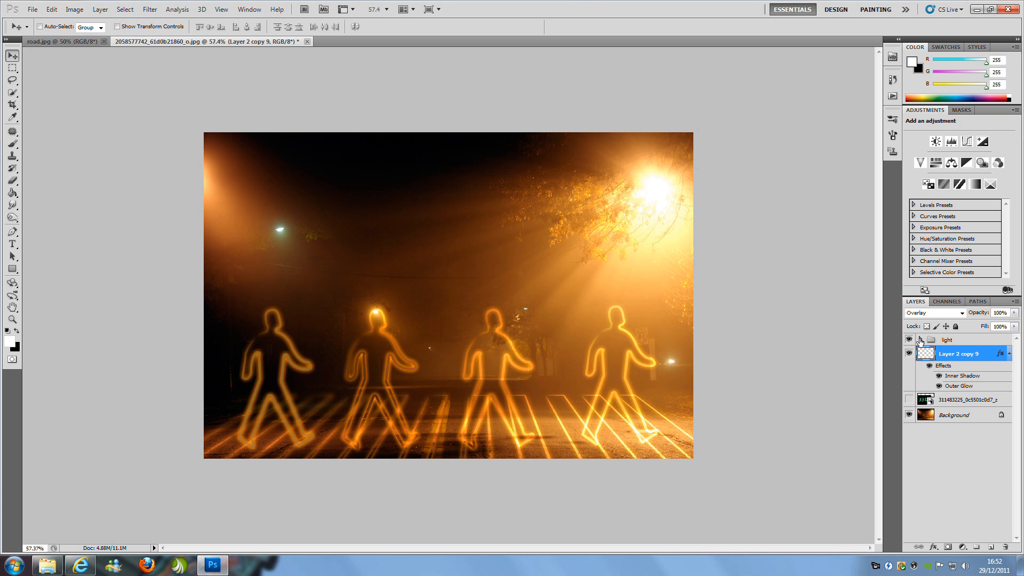
Give Layer 1 a tan Color Overlay in Color Dodge mode at 55% opacity
scroll("down", 3)
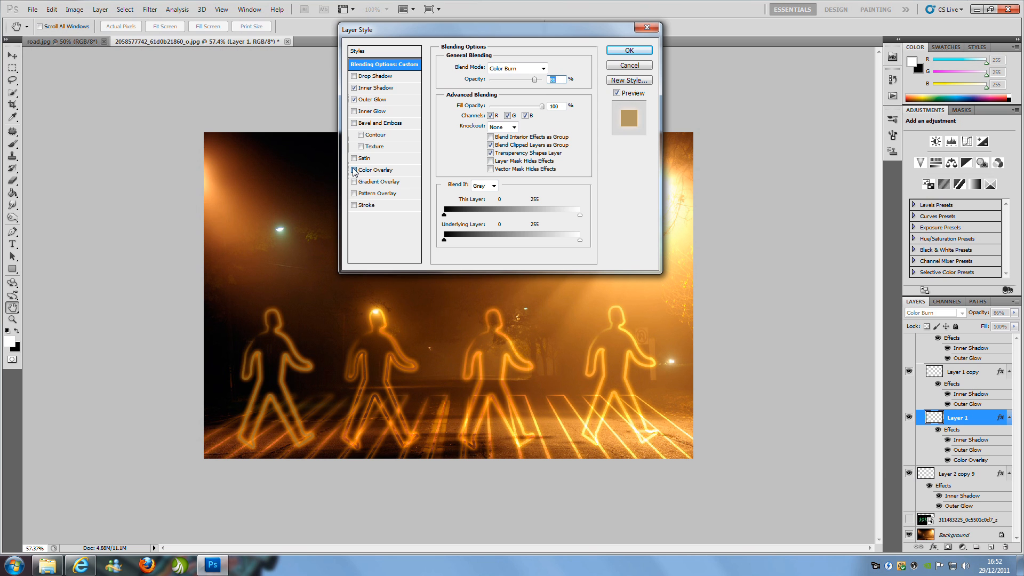
left_click(354, 169)
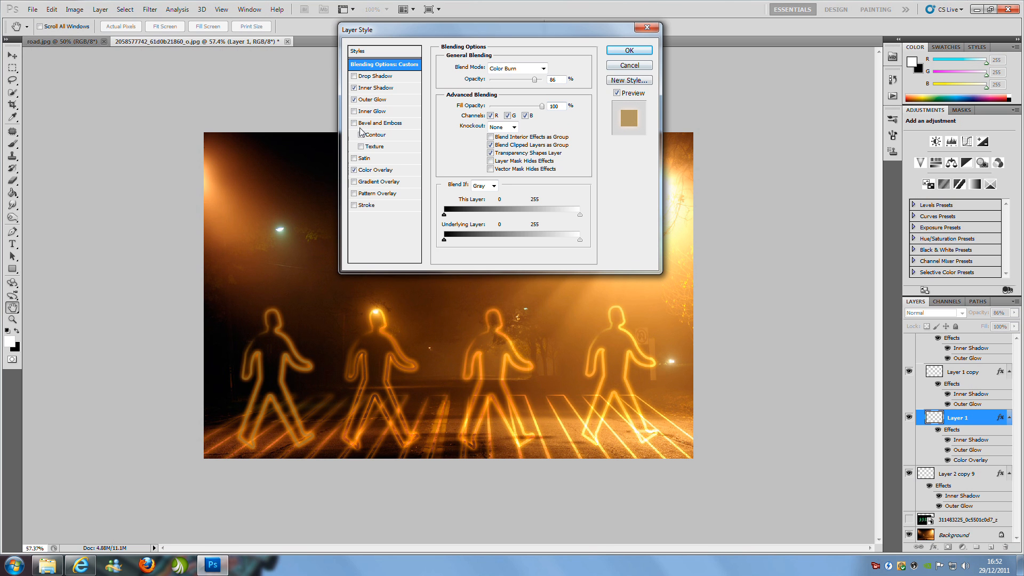
left_click(375, 169)
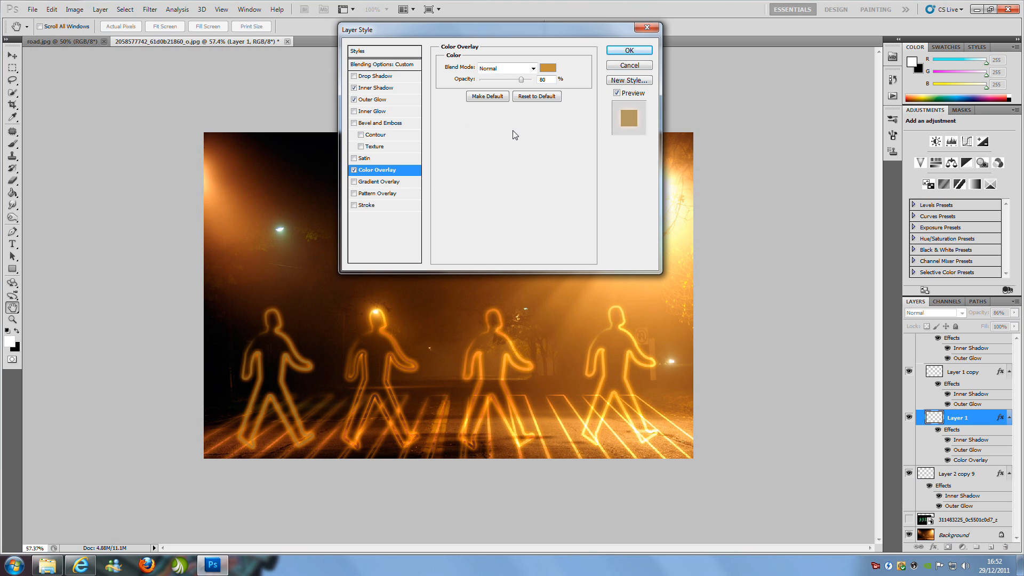
left_click_drag(522, 79, 512, 79)
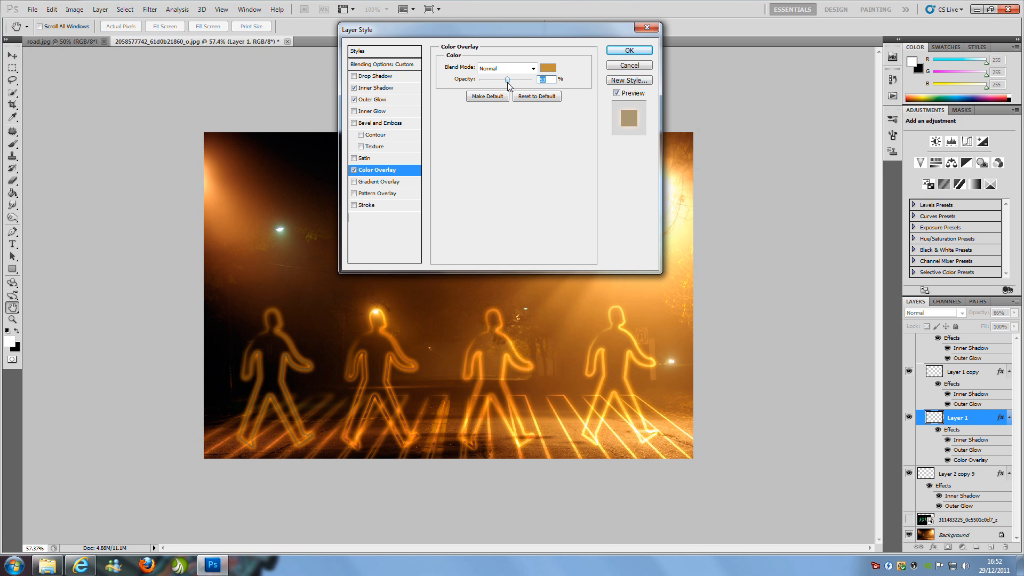
left_click(529, 67)
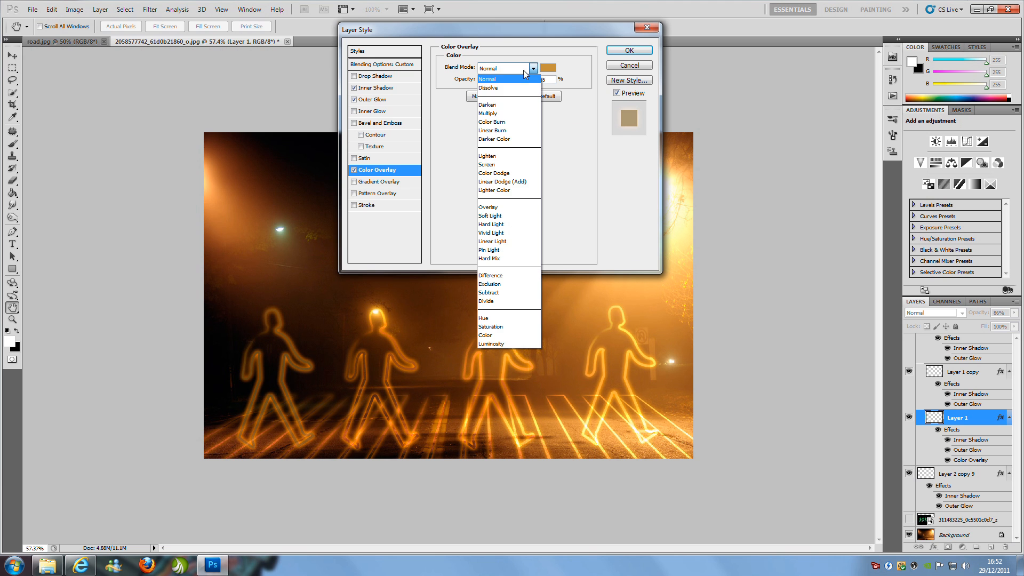
mouse_move(494, 215)
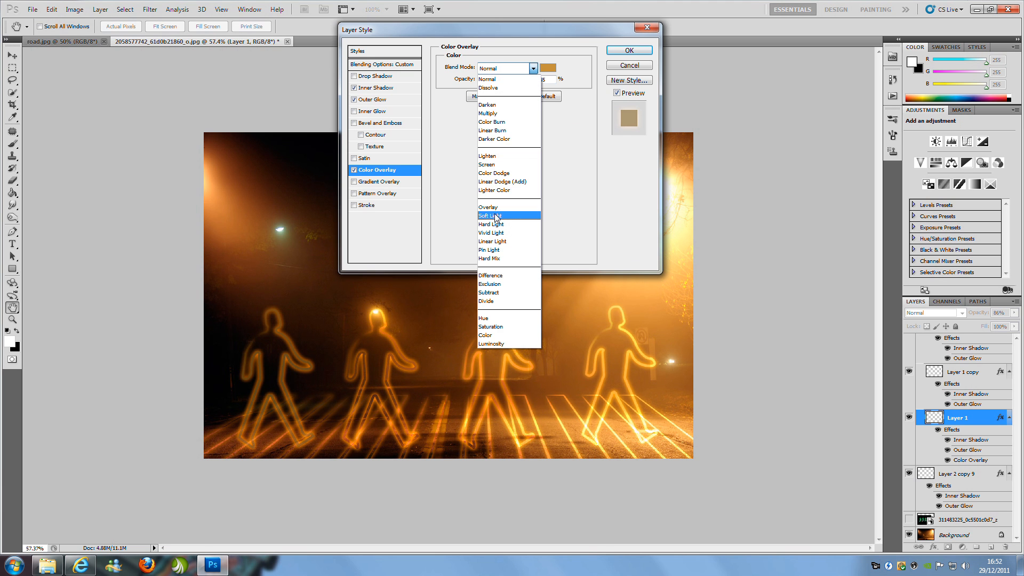
mouse_move(487, 207)
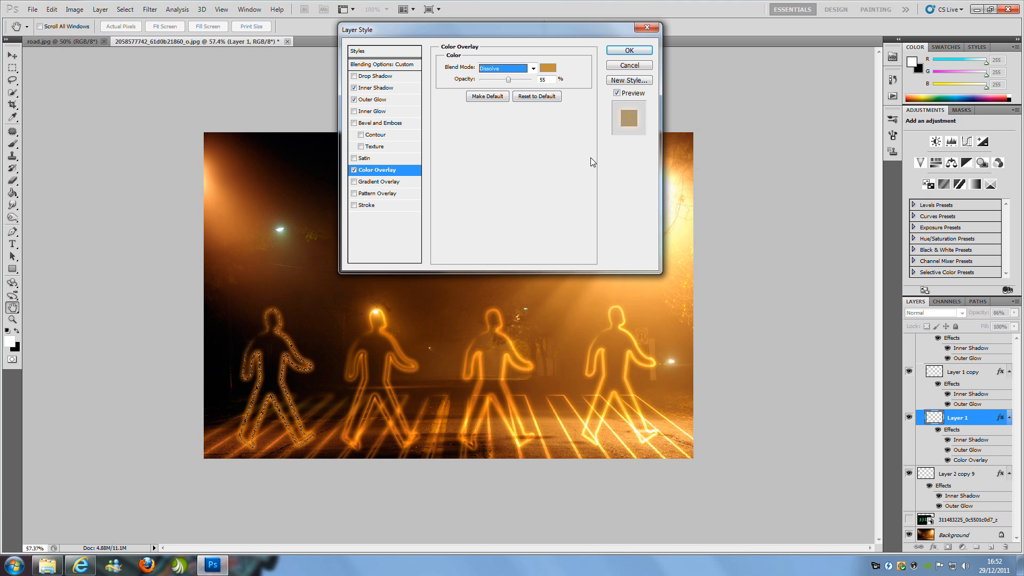
left_click(503, 69)
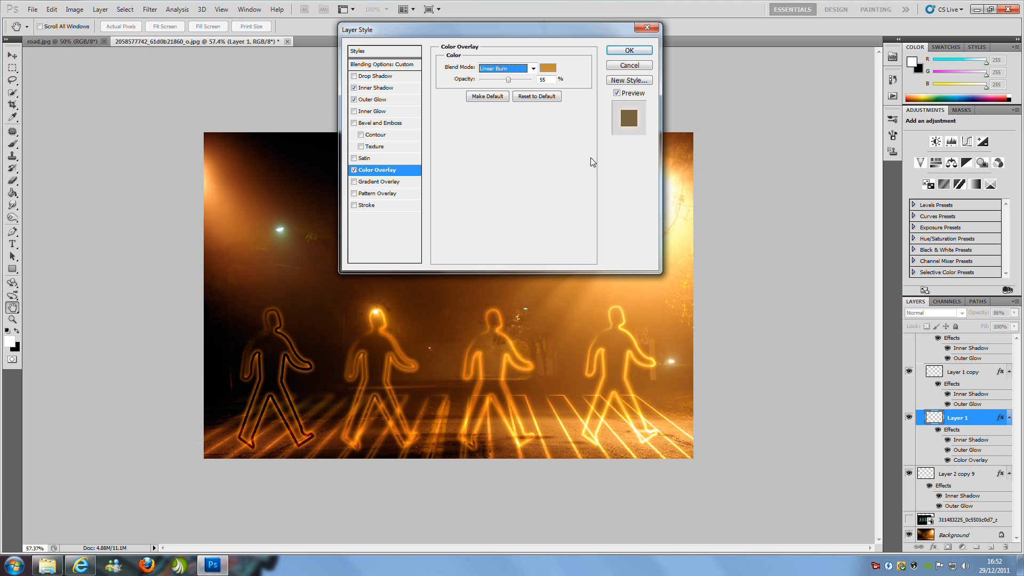
left_click(505, 69)
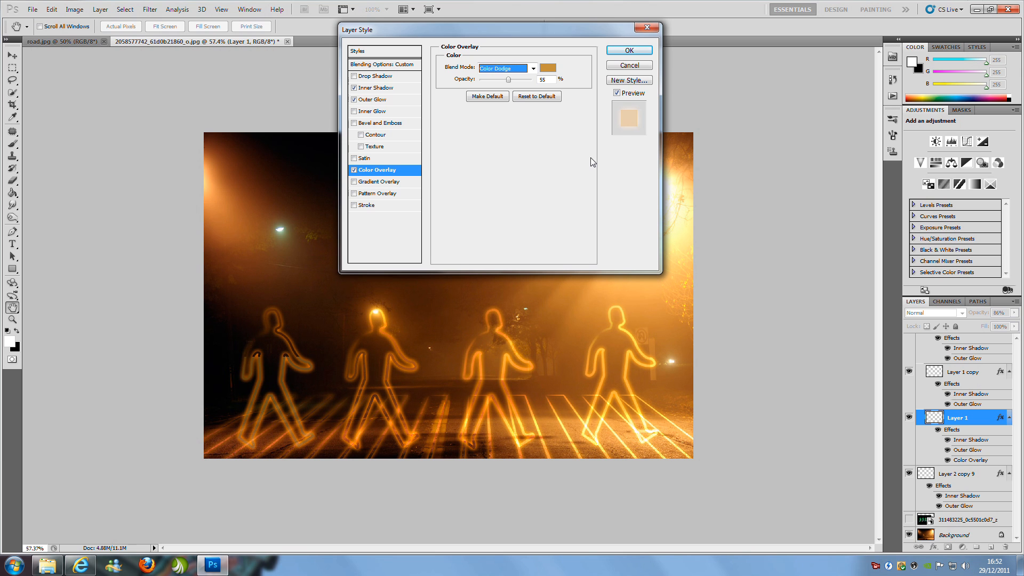
mouse_move(506, 146)
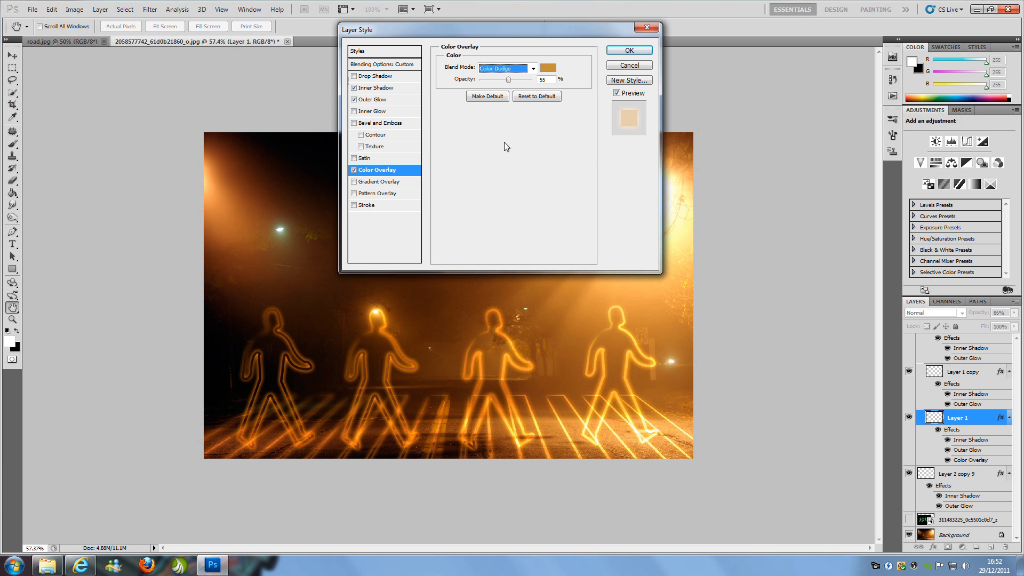
mouse_move(395, 131)
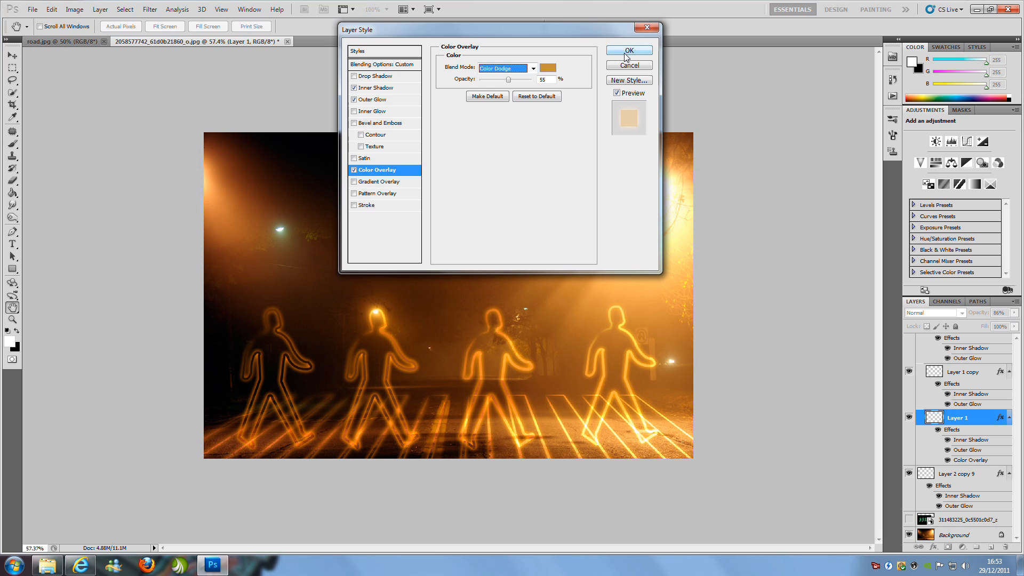
left_click(627, 50)
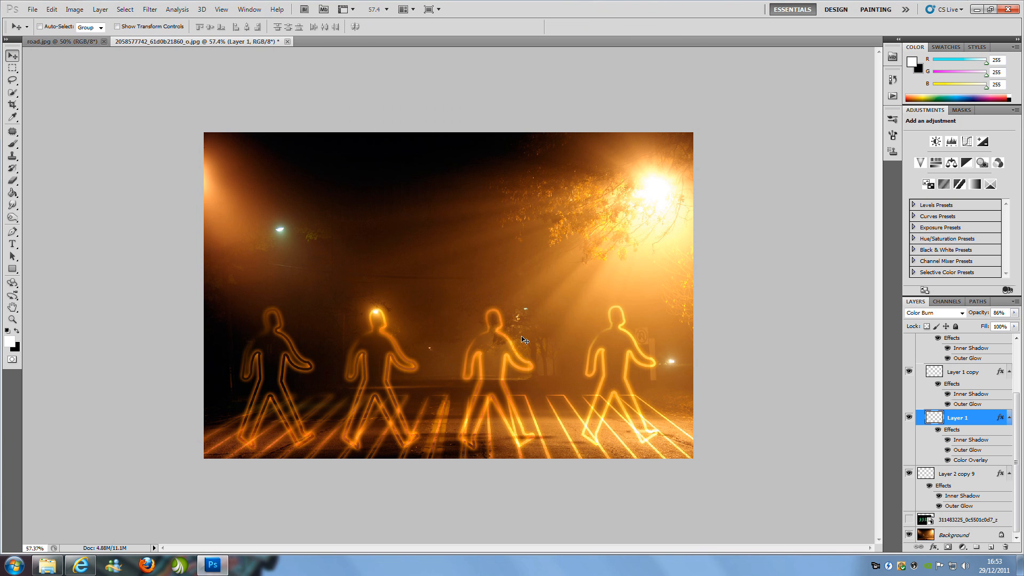
mouse_move(666, 362)
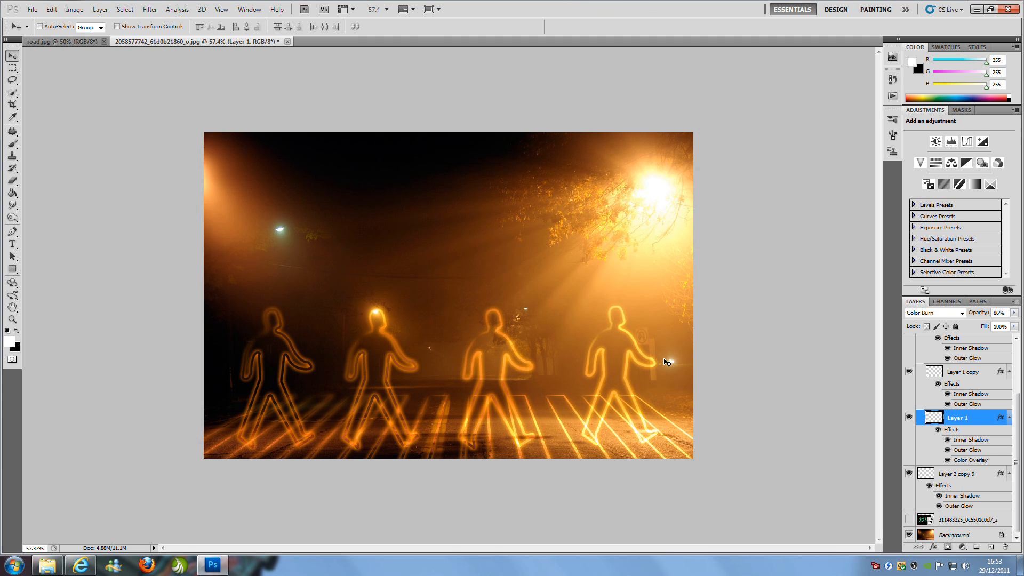
mouse_move(261, 496)
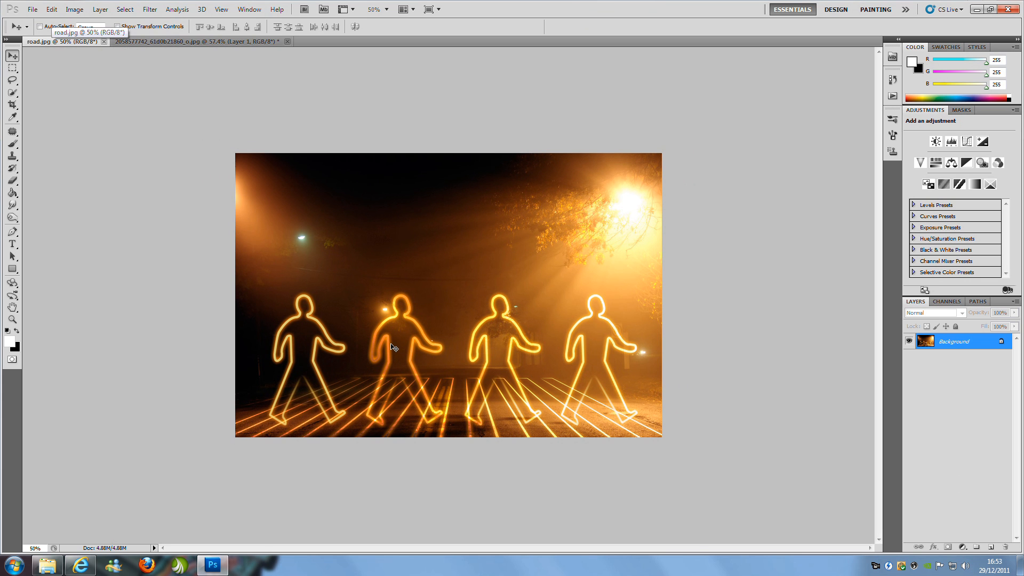
mouse_move(509, 408)
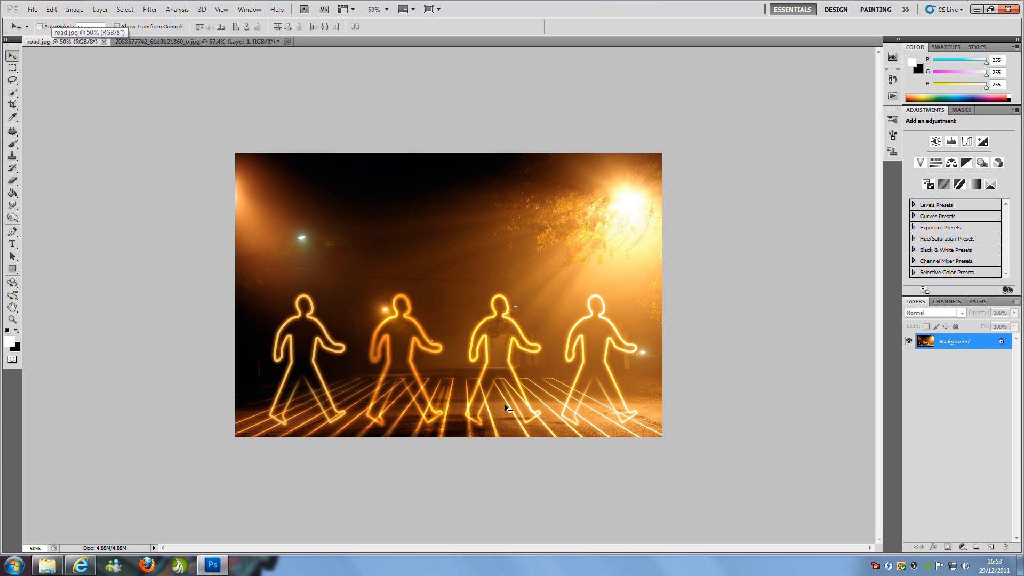